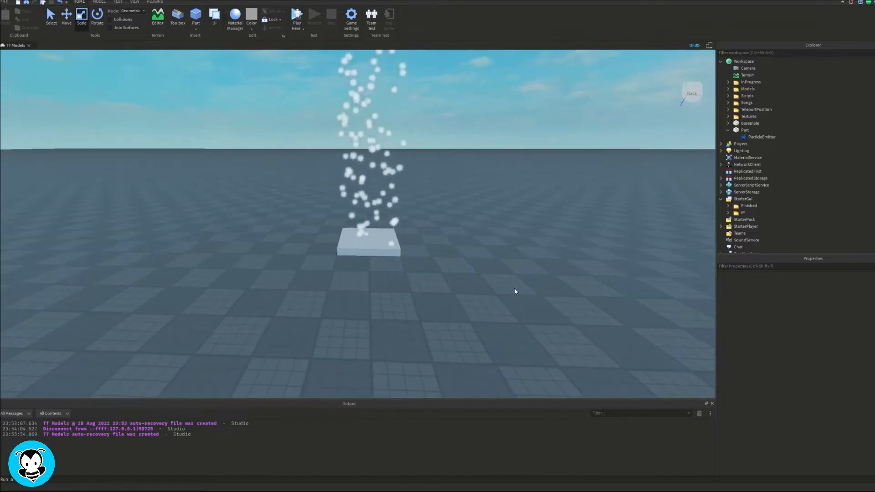
Colour the long slab black and add a yellow cube and a red cube on top
click(761, 136)
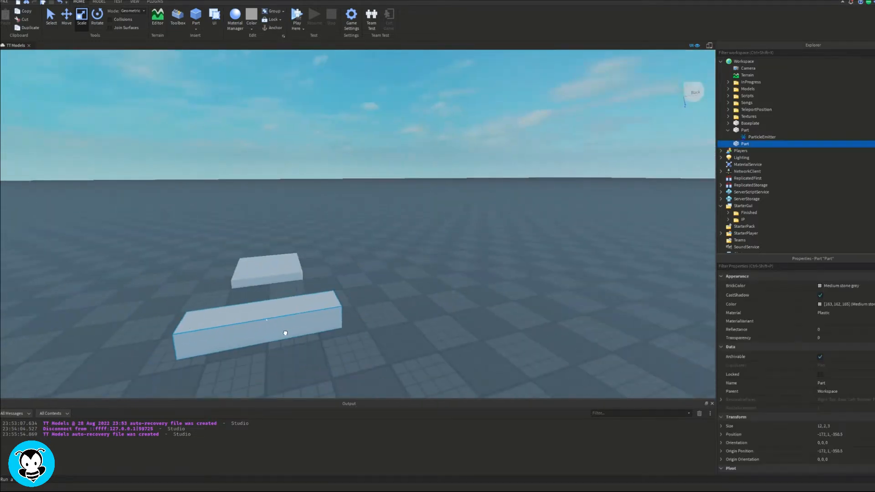
click(820, 286)
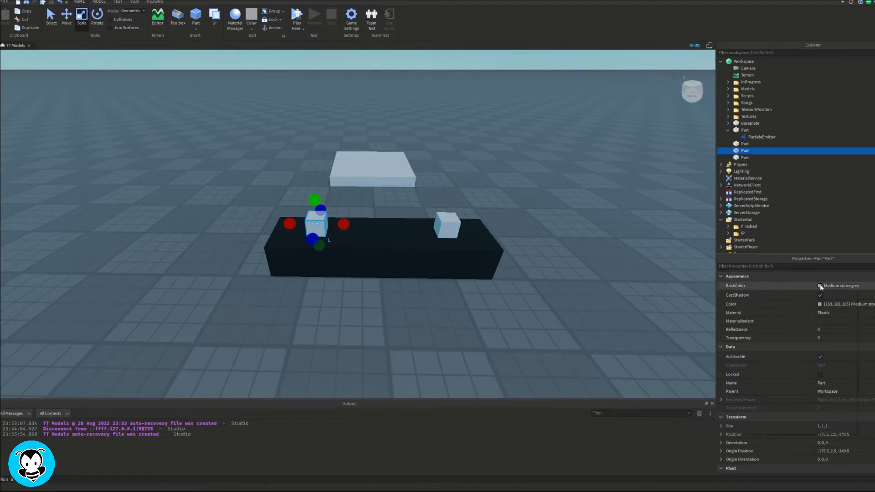
click(820, 286)
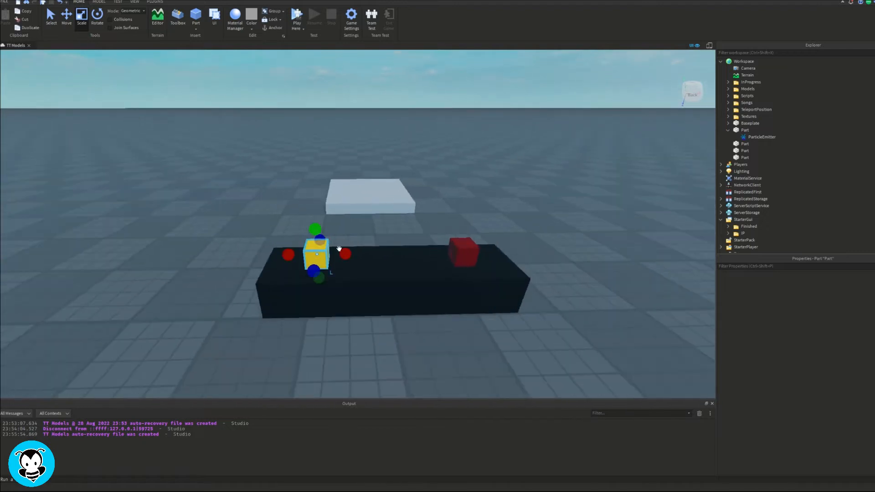
Give the Star and Heart cubes ProximityPrompts with action texts 'Hold' and 'Hold for Hearts'
click(745, 151)
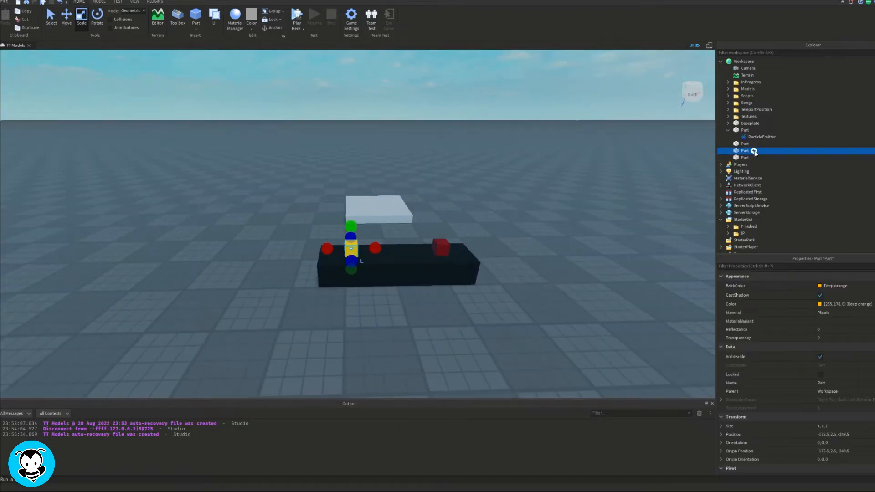
click(754, 151)
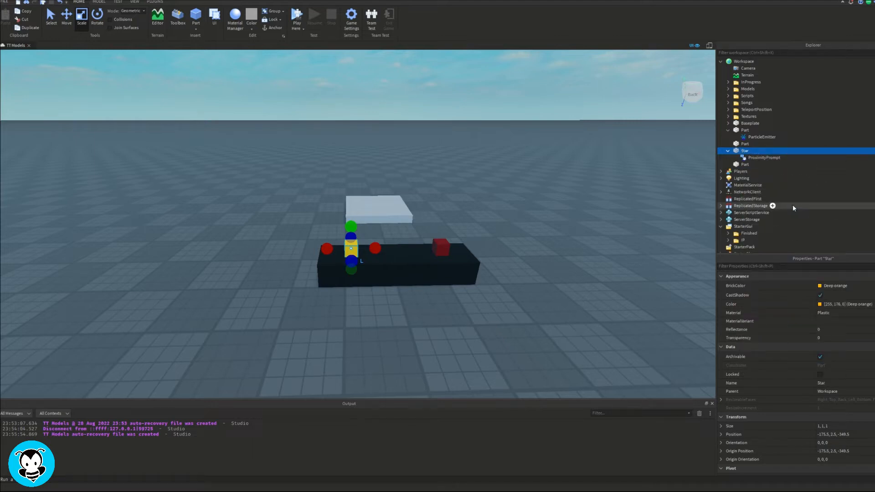
click(764, 157)
text(Change)
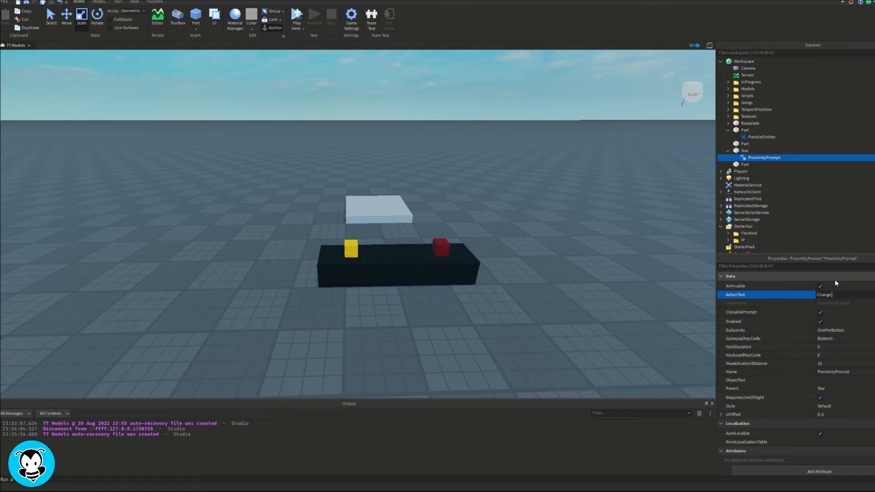
text(Hold)
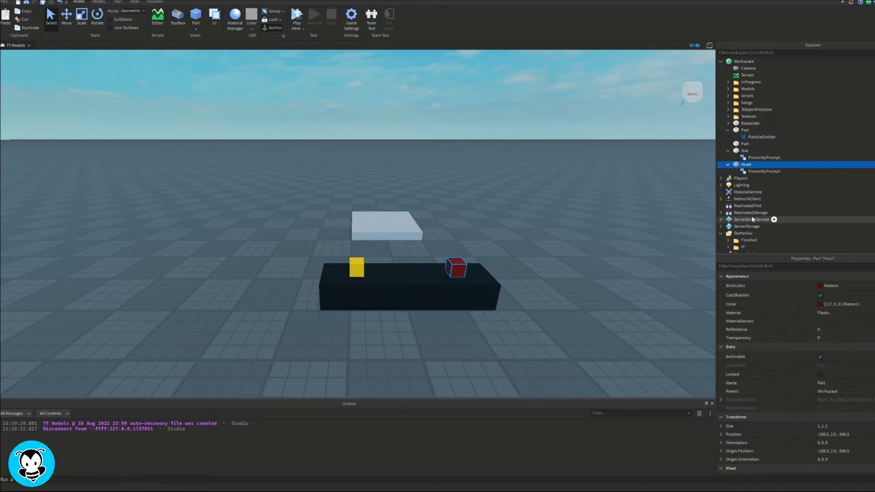
click(764, 171)
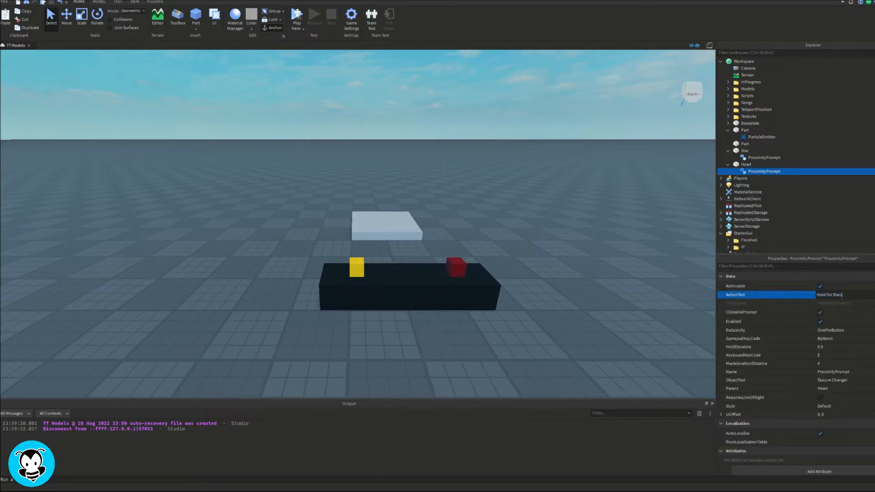
text(Hold for Hearts)
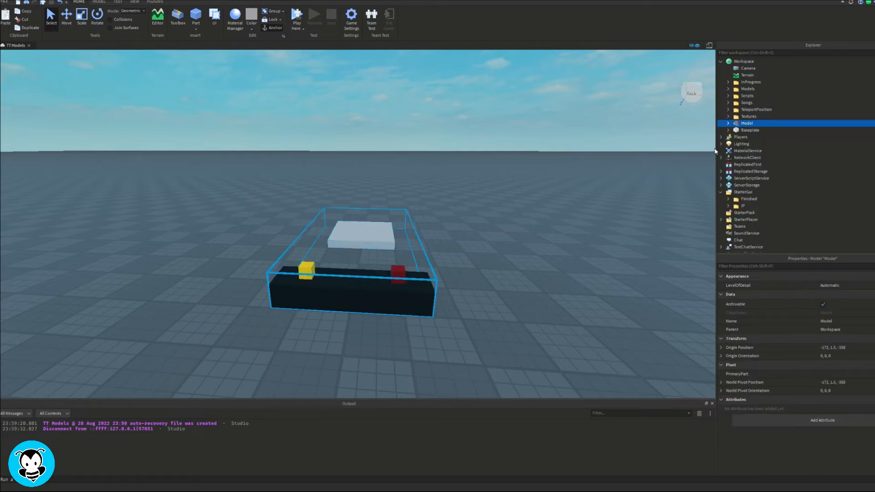
Expand the grouped Model in the Explorer to show the slab, Star, Heart and platform
click(728, 122)
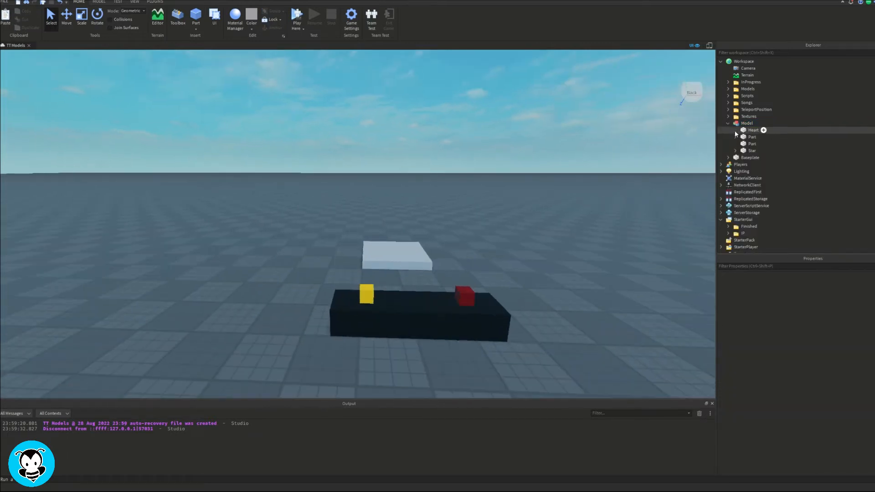
click(752, 137)
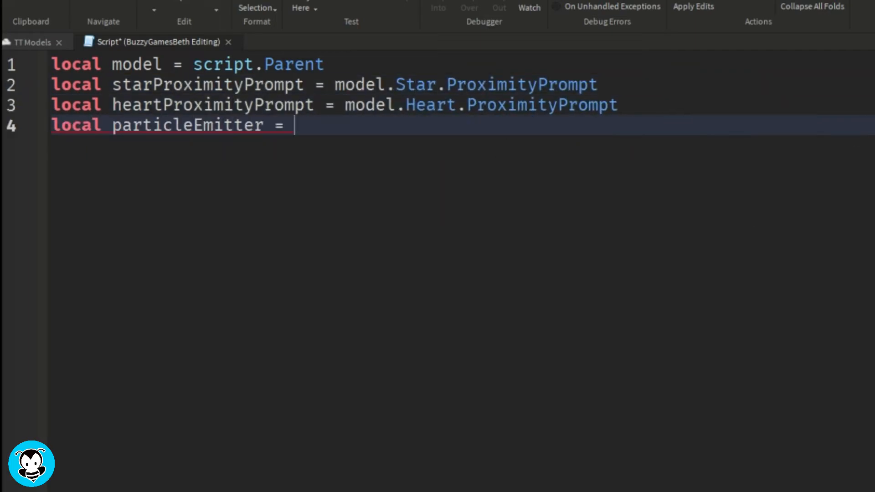
Point the particleEmitter variable at model.Particle.ParticleEmitter and begin the star prompt line
text(model.Part)
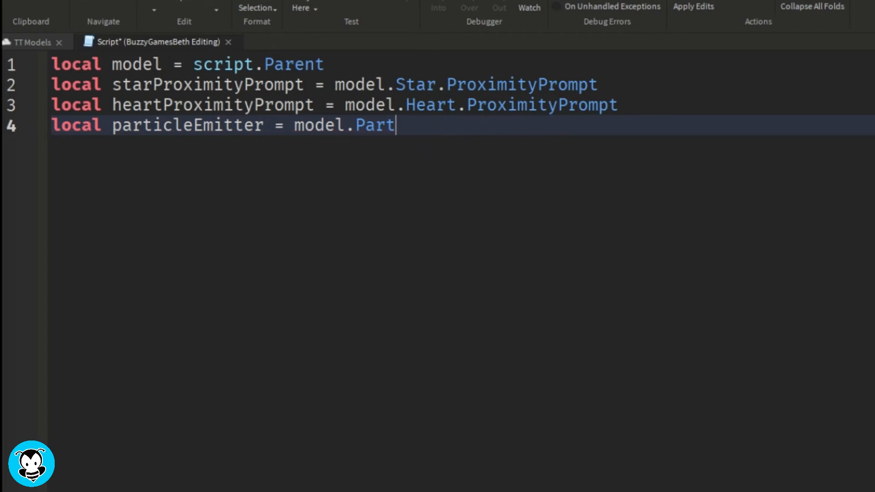
text(.part)
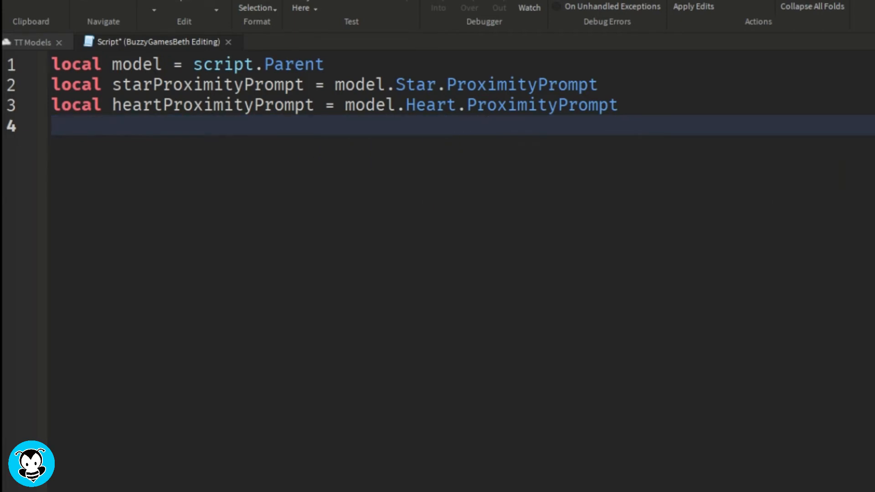
text(star)
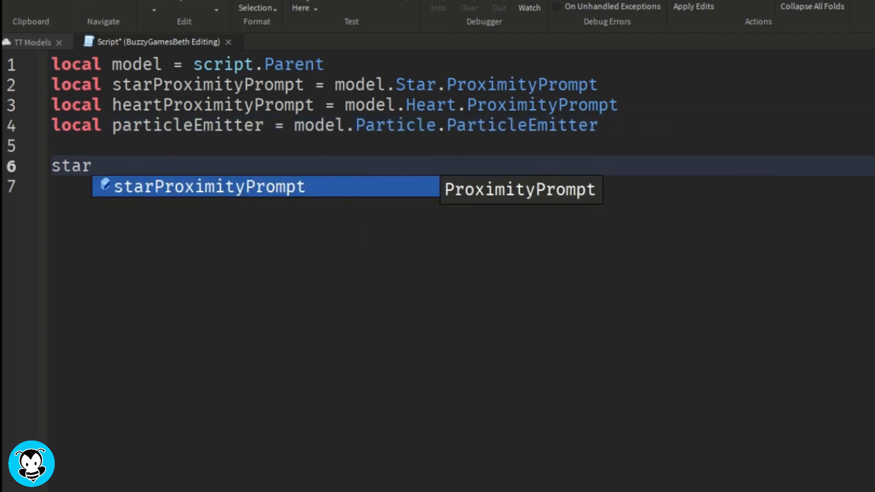